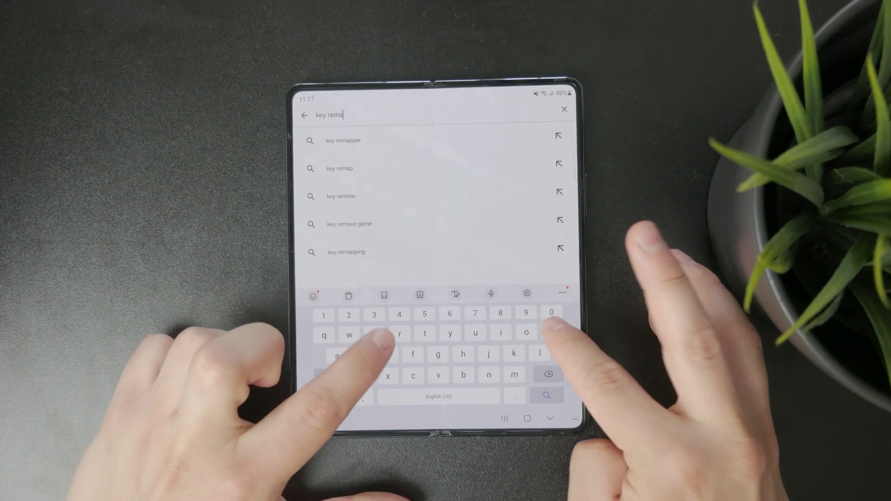
Search the Play Store for 'key remapper' apps
left_click(342, 140)
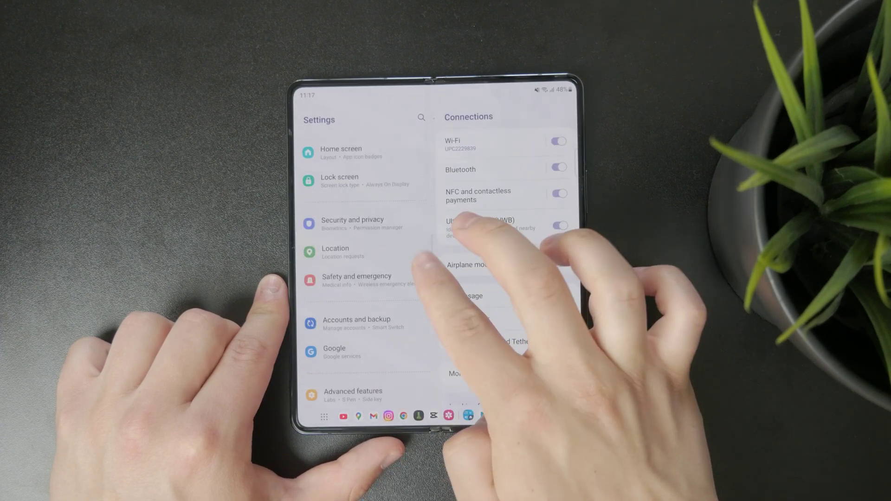
Find Button Mapper in the accessibility installed-apps list showing On and open it
scroll("down", 3)
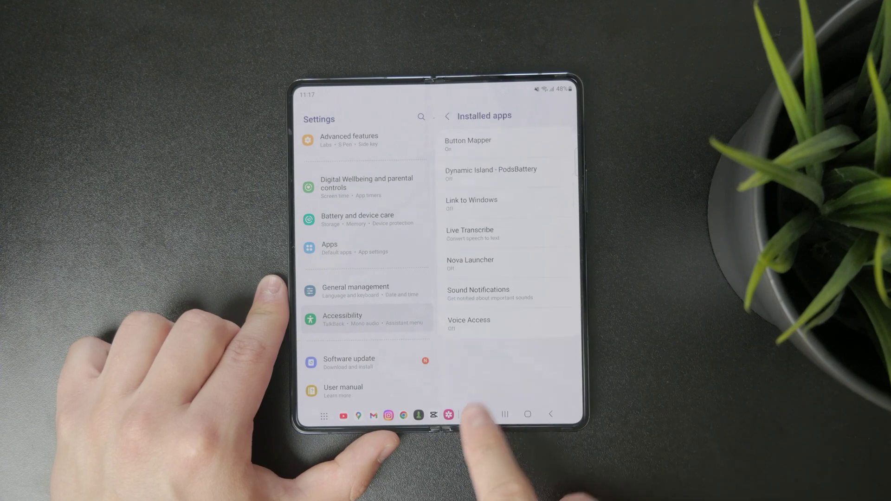
left_click(467, 141)
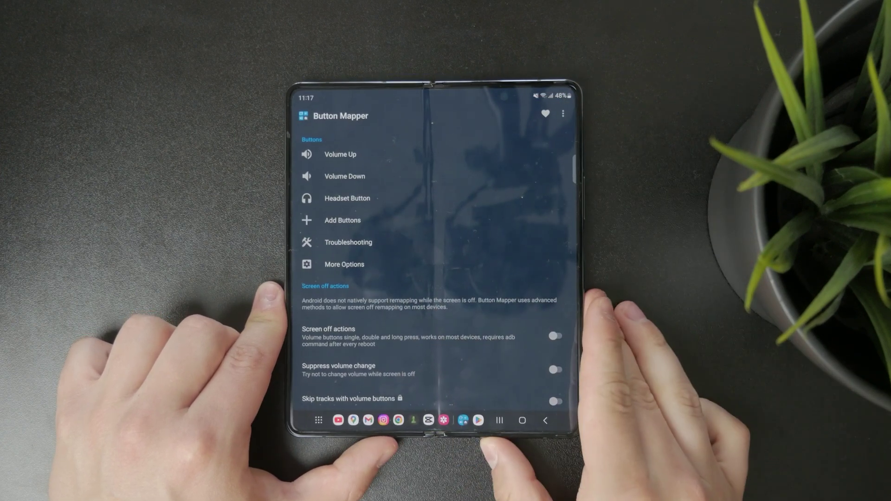
Set Volume Up's single tap to No Action in Button Mapper
left_click(340, 154)
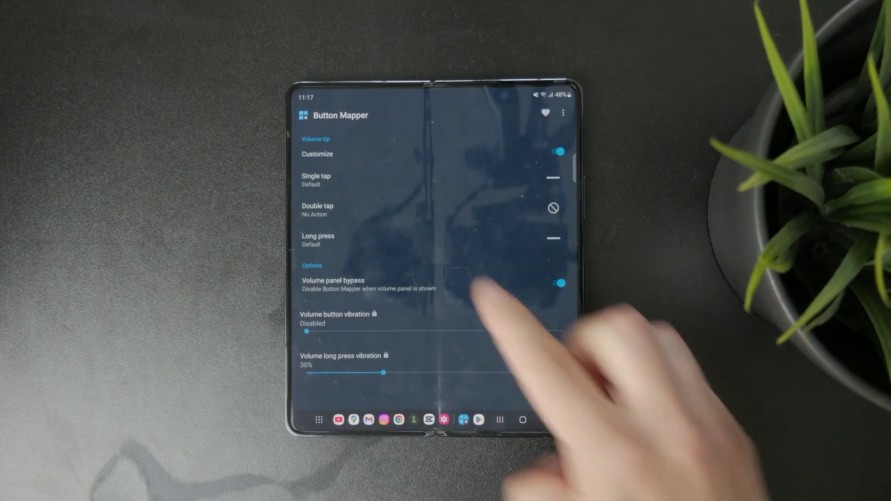
left_click(316, 180)
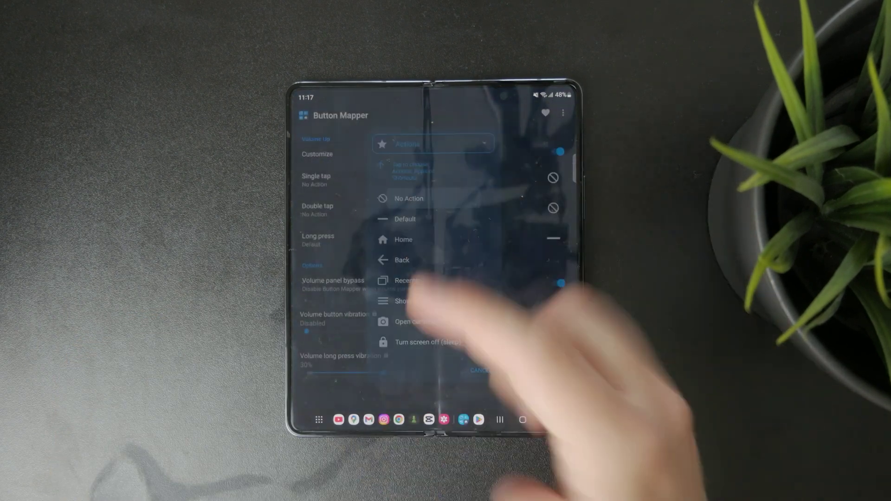